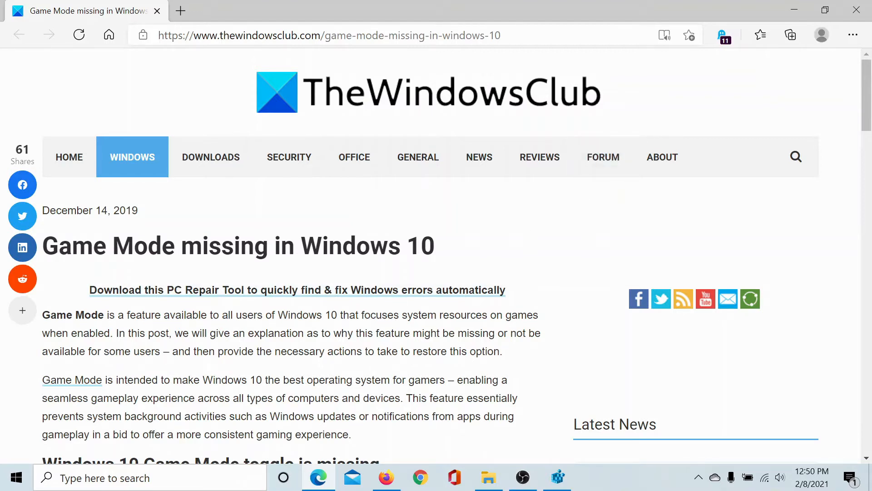
mouse_move(37, 427)
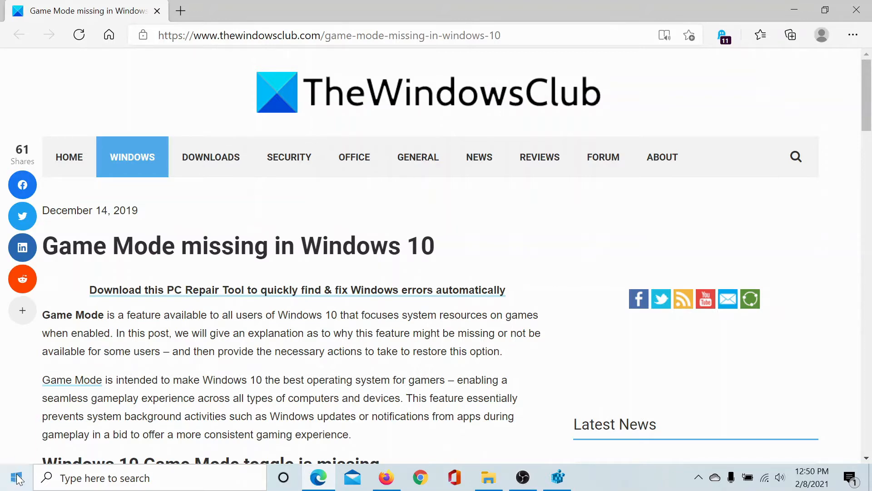
- Check Gaming settings, then add a DWORD (32-bit) value named AllowAutoGameMode under GameBar
click(15, 477)
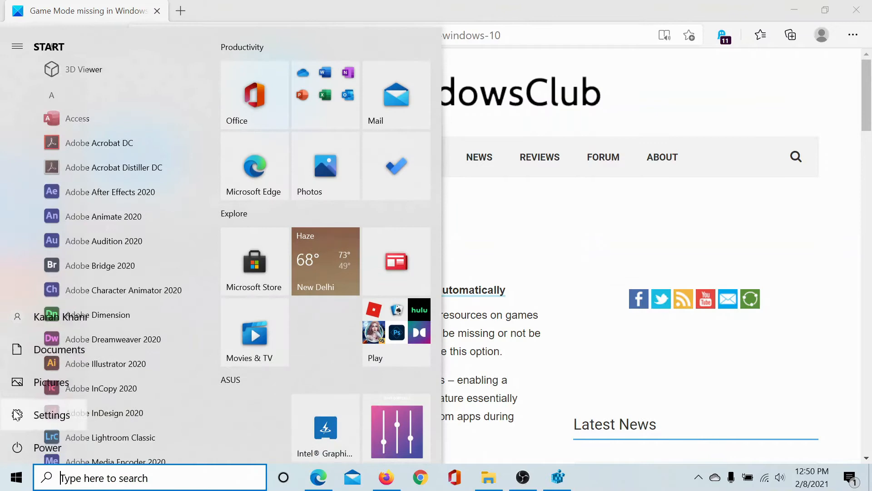
click(51, 415)
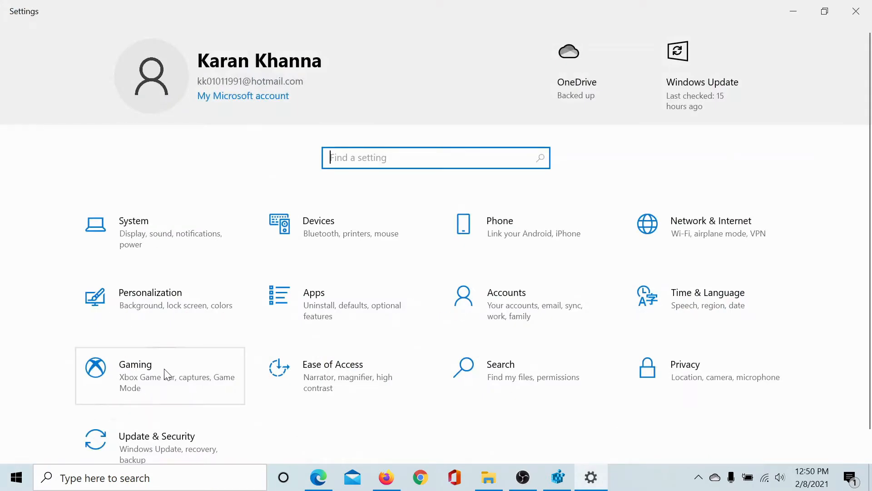
click(134, 364)
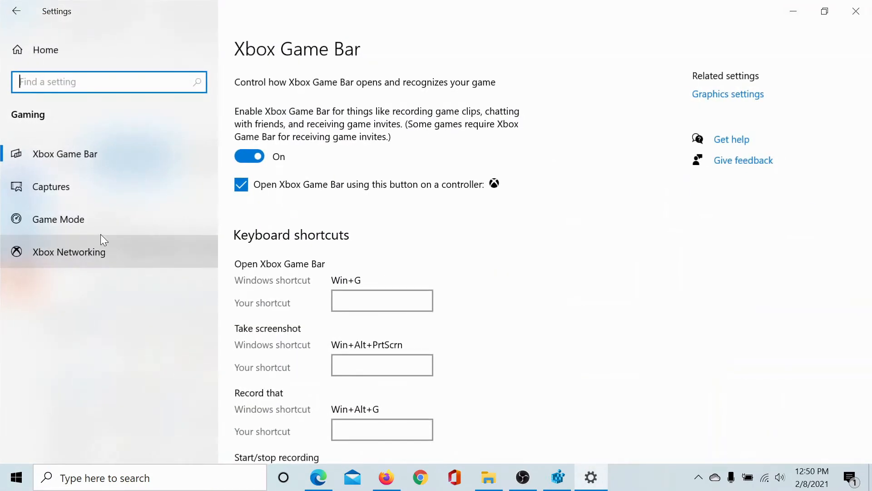
click(58, 219)
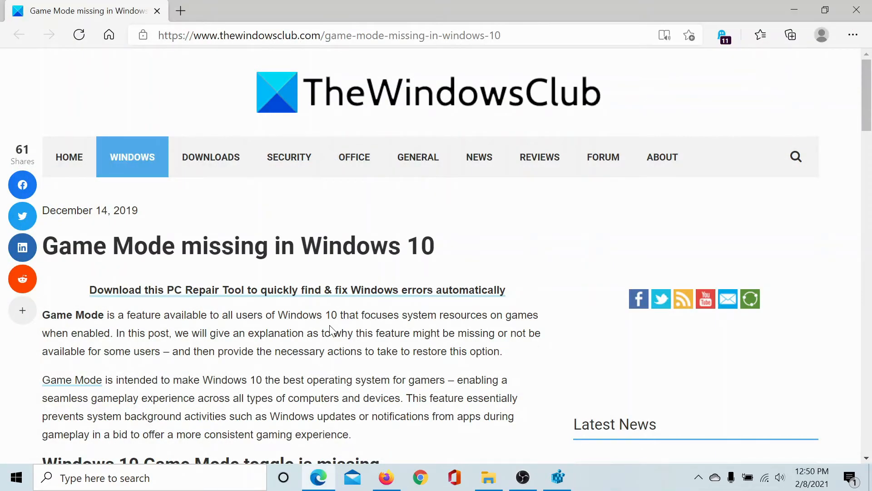
scroll(down, 3)
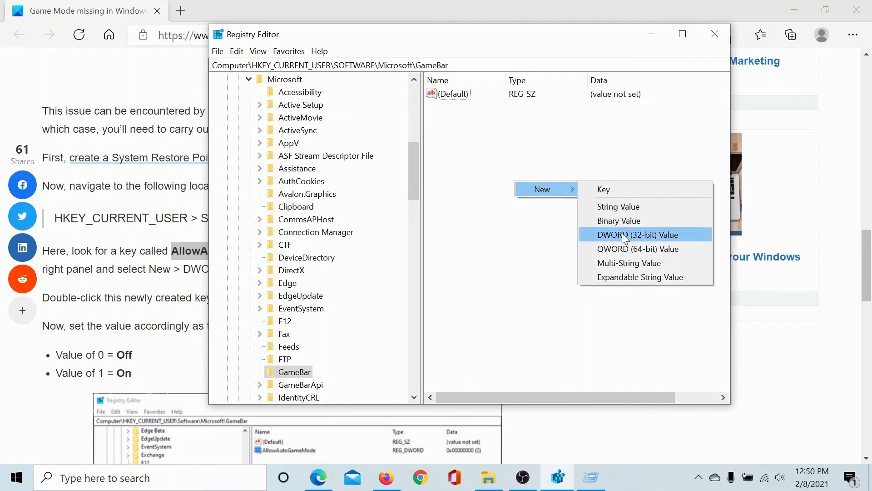
click(638, 234)
text(AllowAutoGameMode)
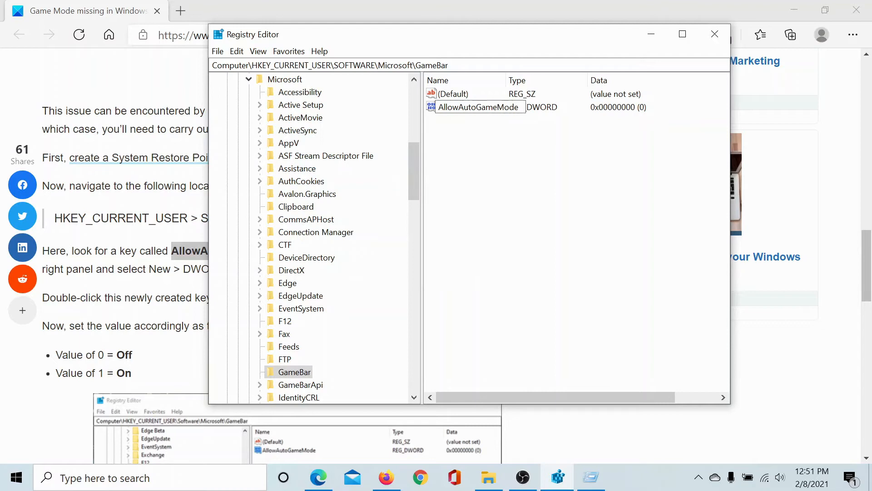
click(476, 107)
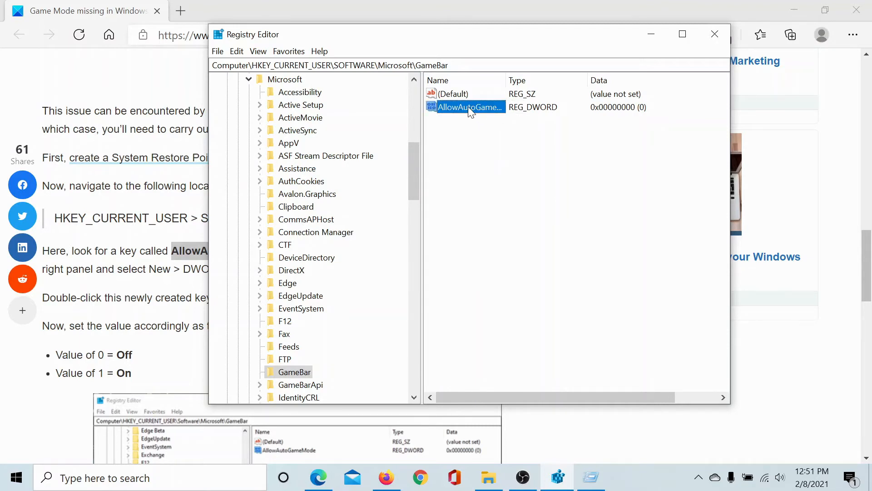
- Change AllowAutoGameMode's value data from 0 to 1 and confirm
double_click(466, 107)
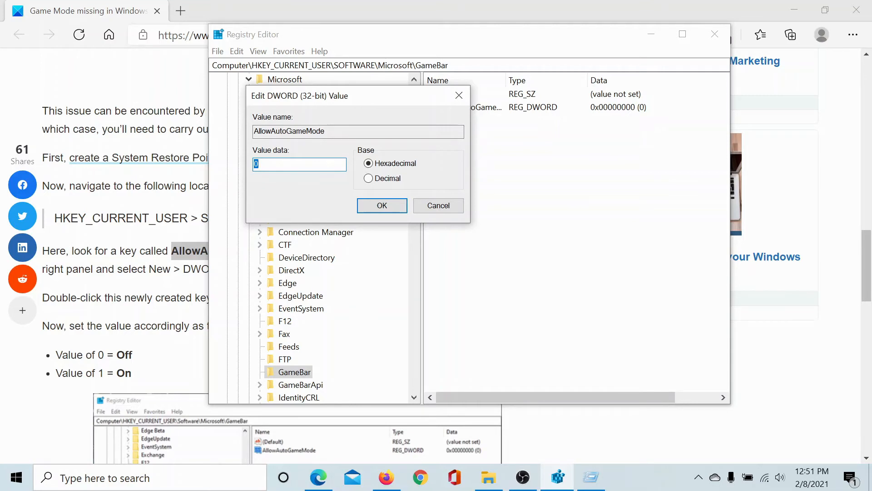
text(1)
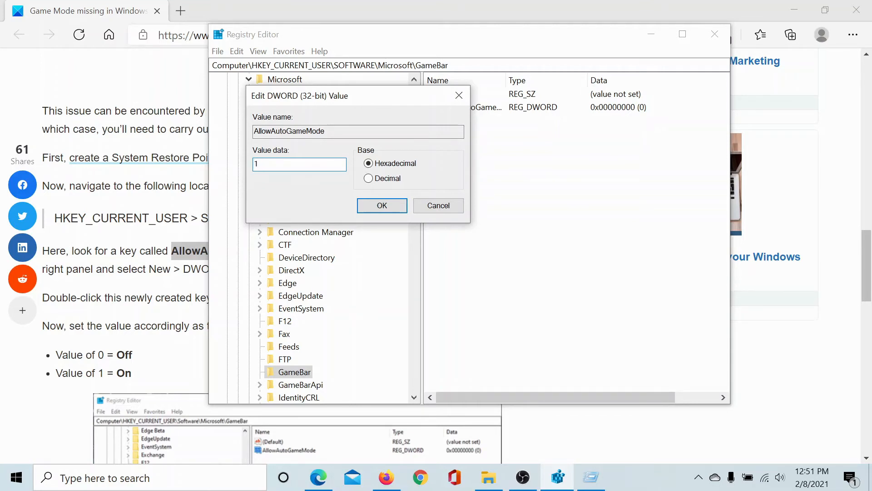
click(382, 206)
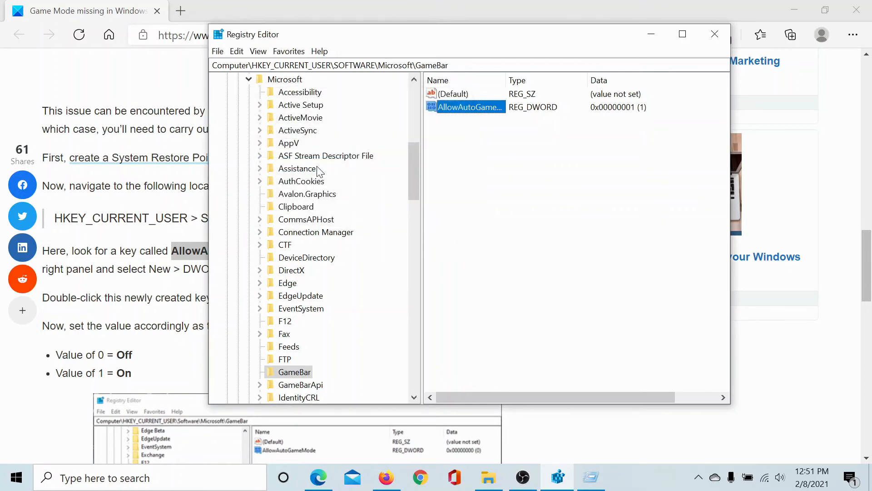